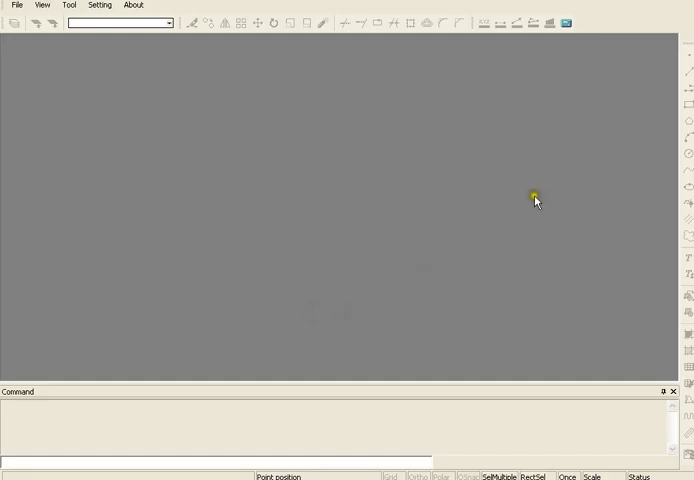
mouse_move(205, 167)
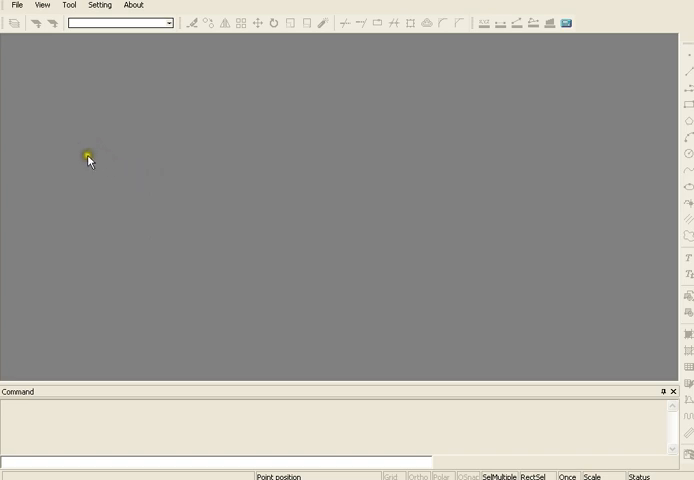
mouse_move(16, 6)
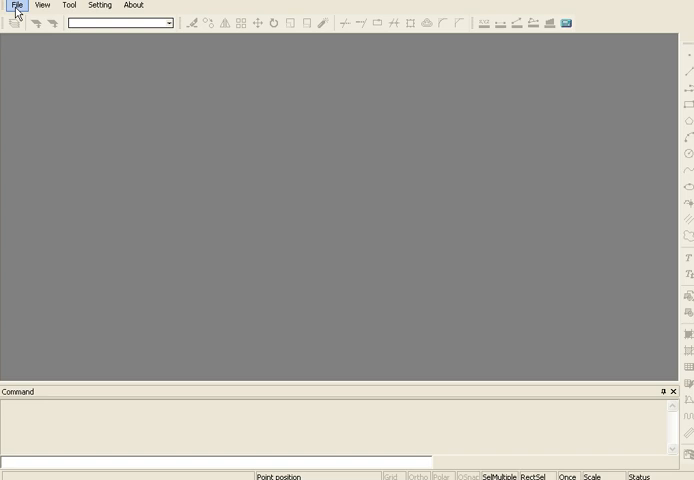
Create a new blank drawing and enter a rectangle from 0,0 to 6,6.
left_click(16, 5)
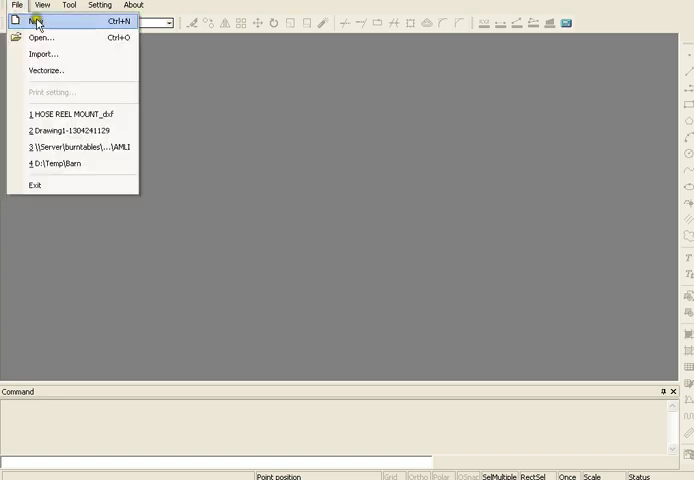
left_click(35, 22)
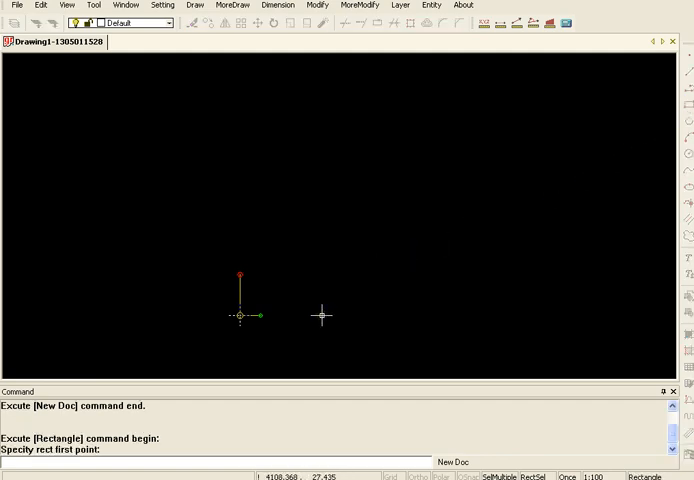
type("0,0")
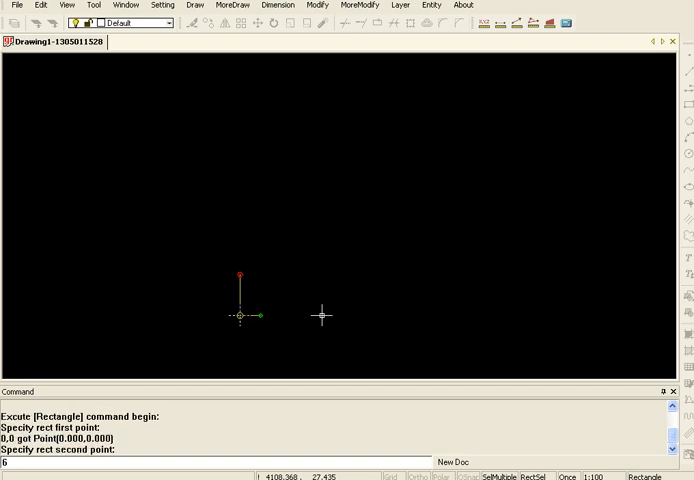
type(",6")
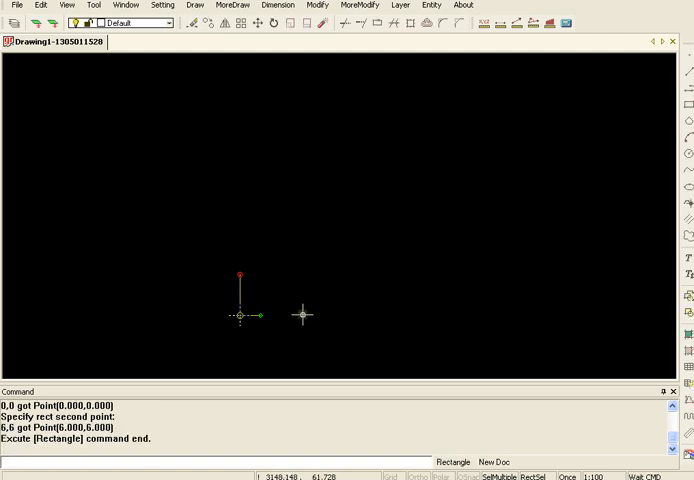
mouse_move(201, 199)
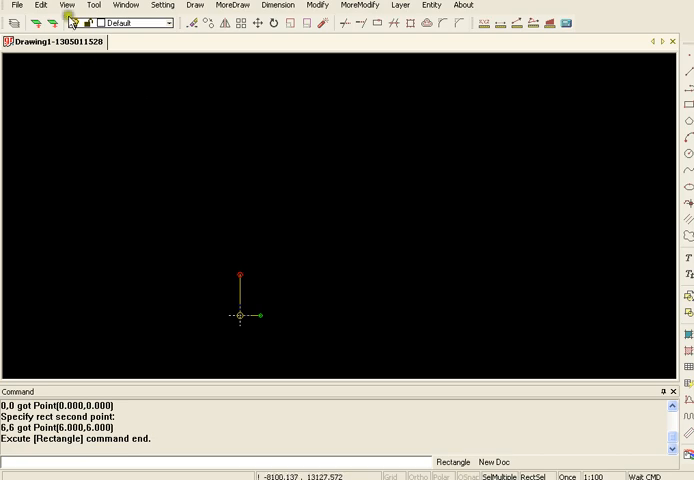
Zoom All to fit the square, then confirm object snap with End checked.
left_click(67, 5)
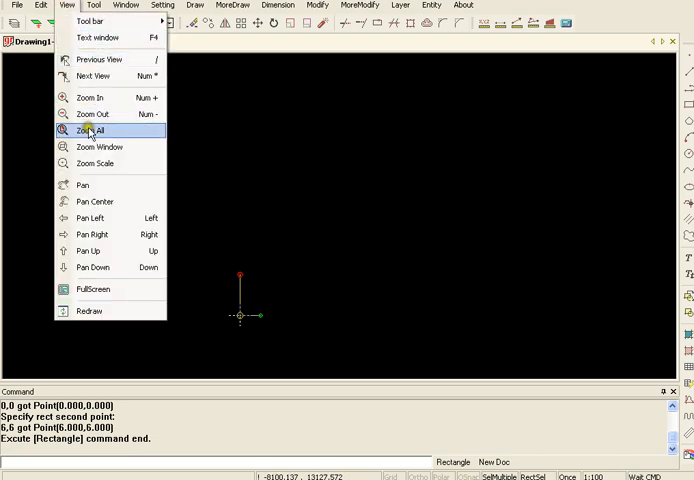
left_click(92, 131)
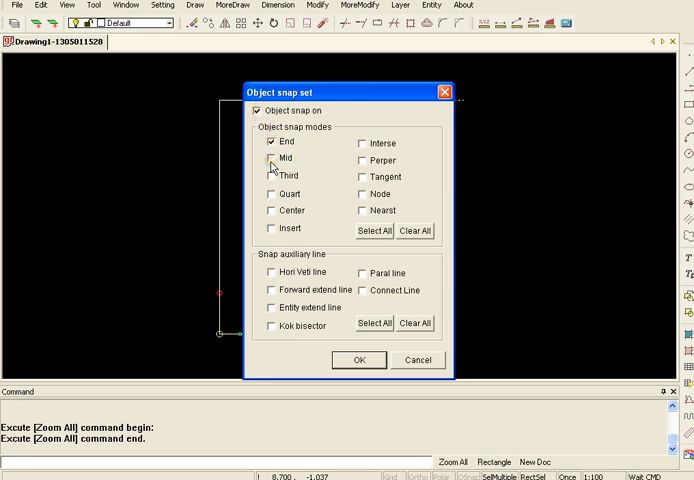
left_click(359, 359)
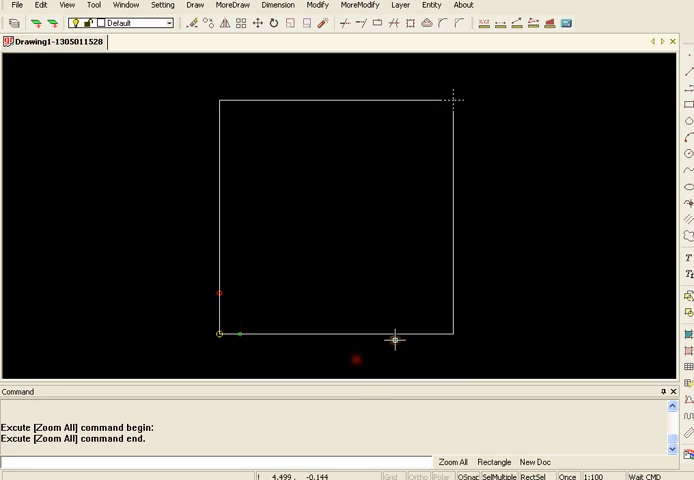
mouse_move(533, 211)
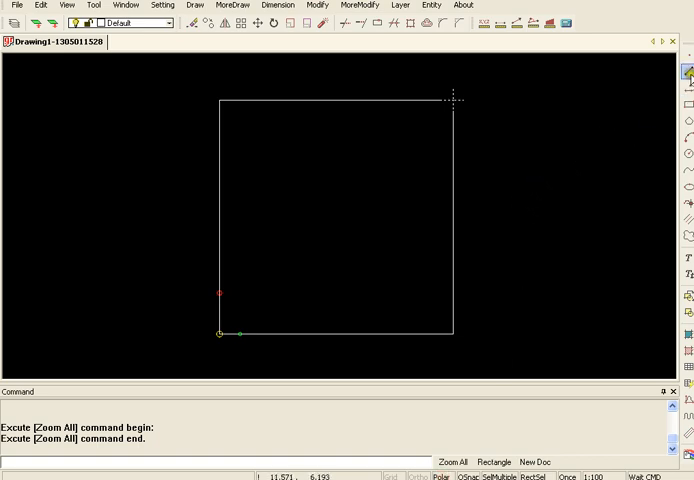
Draw a circle centred at 3,3 with radius 0.75.
left_click(687, 157)
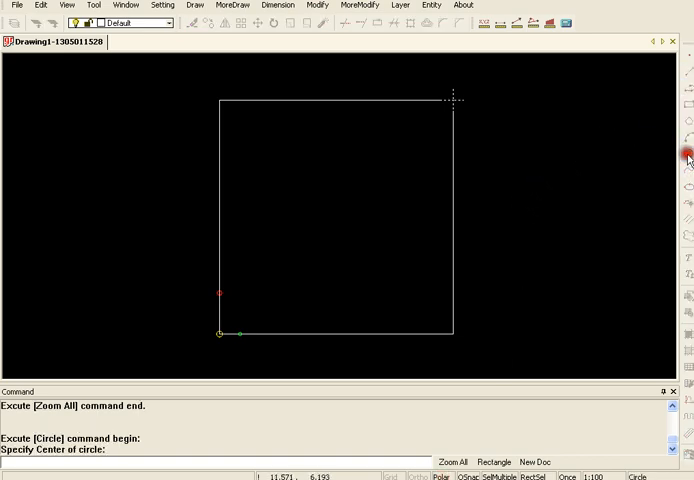
mouse_move(393, 256)
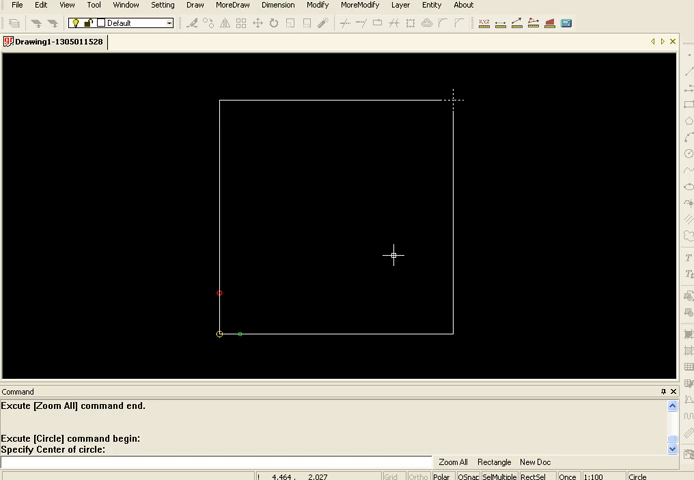
type("3,")
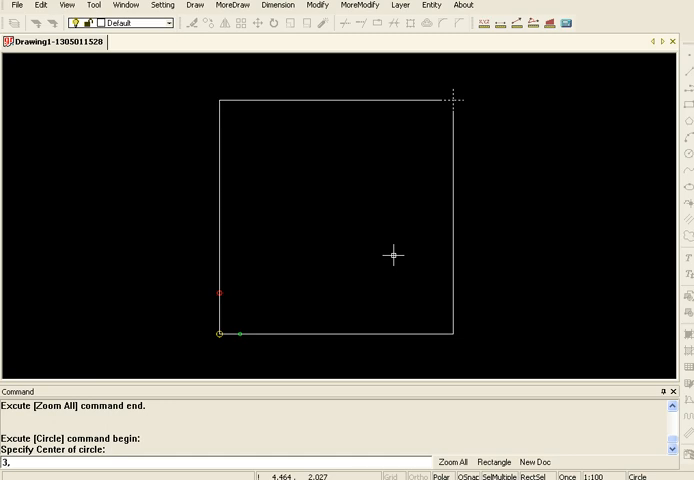
type("3,3")
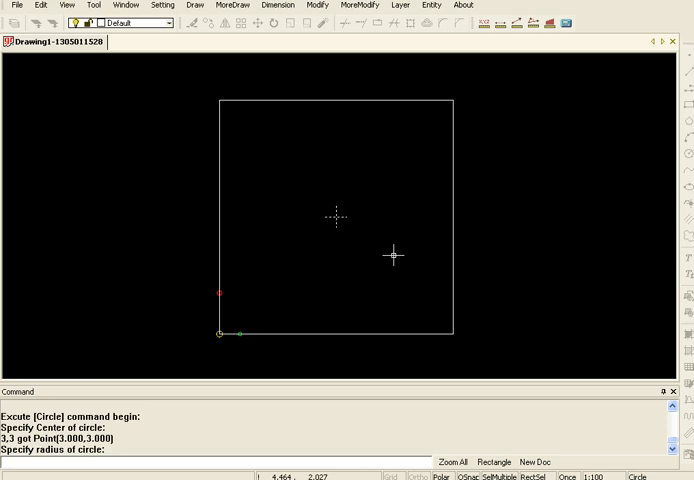
type(".75")
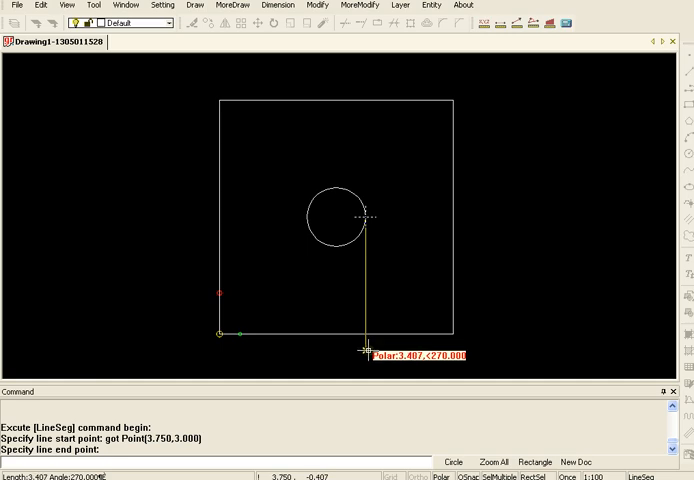
End the right and left vertical lines below the square's bottom edge.
left_click(366, 352)
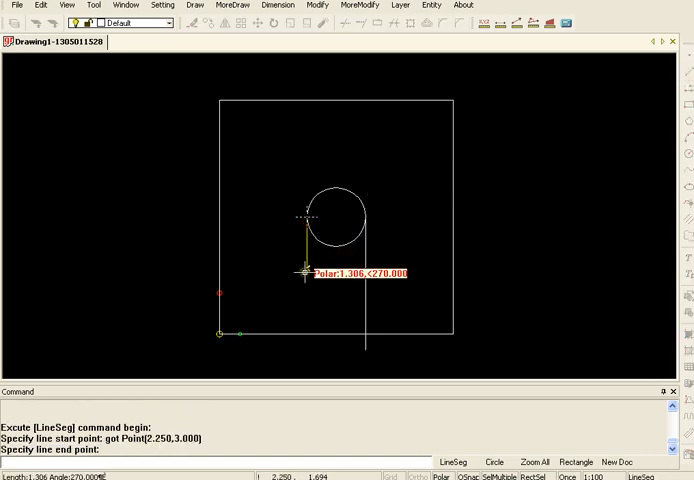
left_click(302, 358)
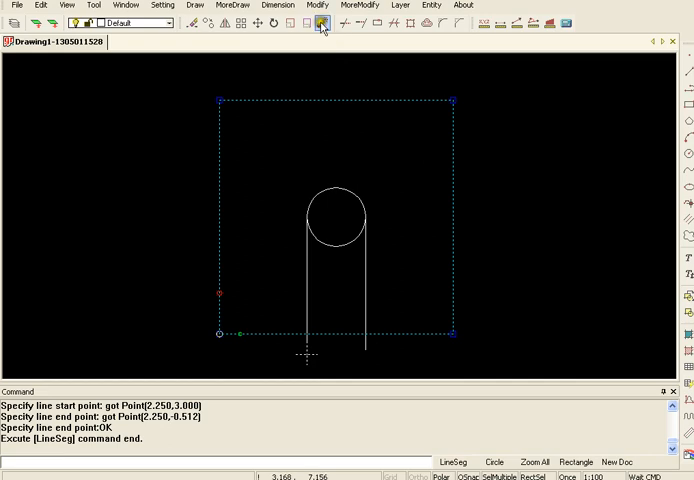
Explode the rectangle and trim the line overhangs below the square.
left_click(322, 24)
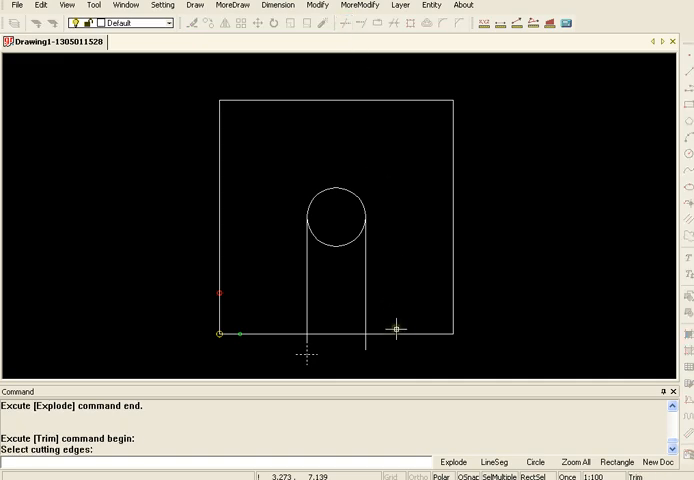
mouse_move(262, 372)
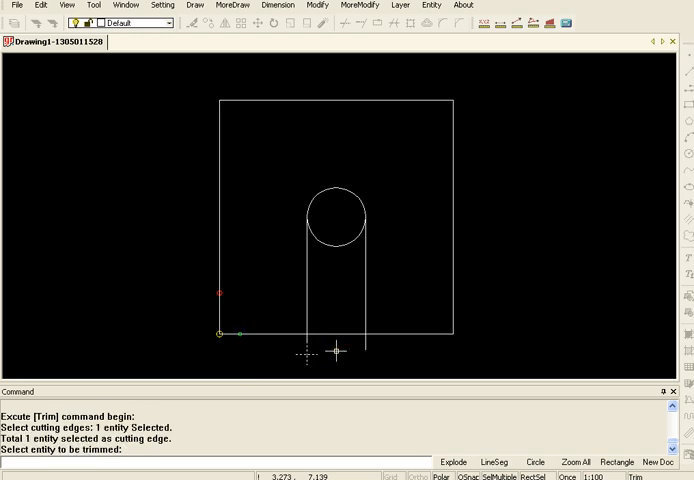
left_click(370, 346)
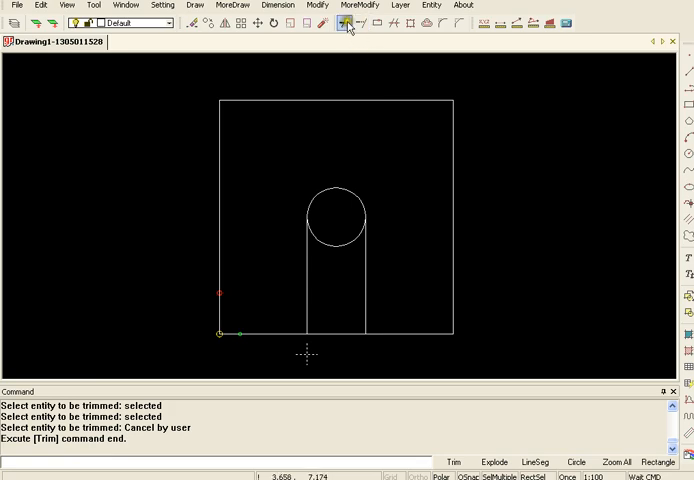
Trim the circle's lower arc using the two slot lines as cutting edges.
left_click(345, 22)
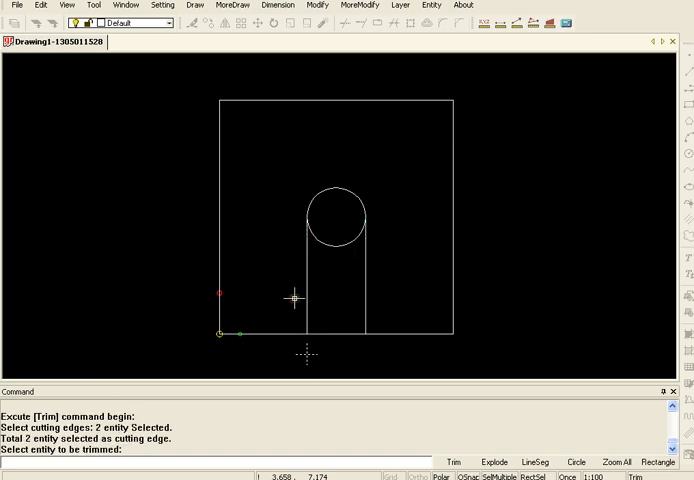
left_click(335, 245)
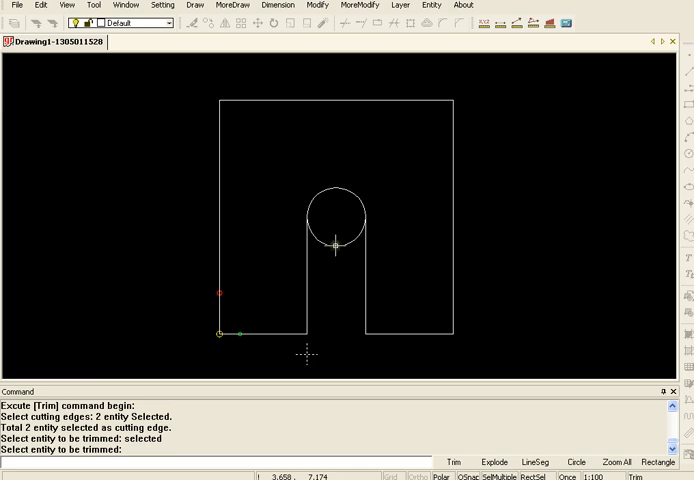
left_click(335, 240)
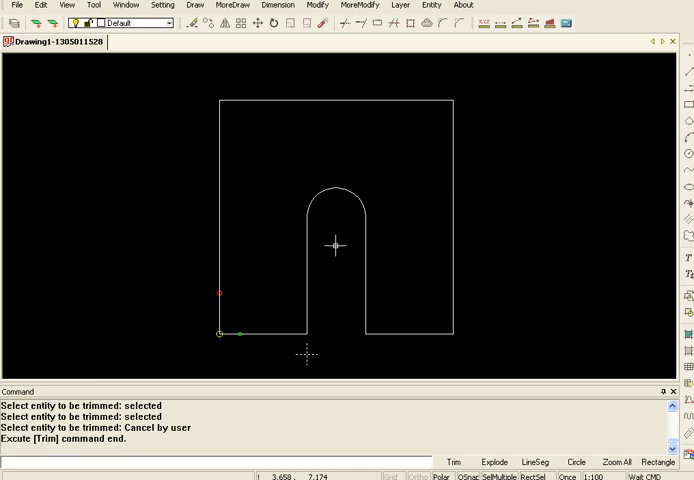
mouse_move(343, 64)
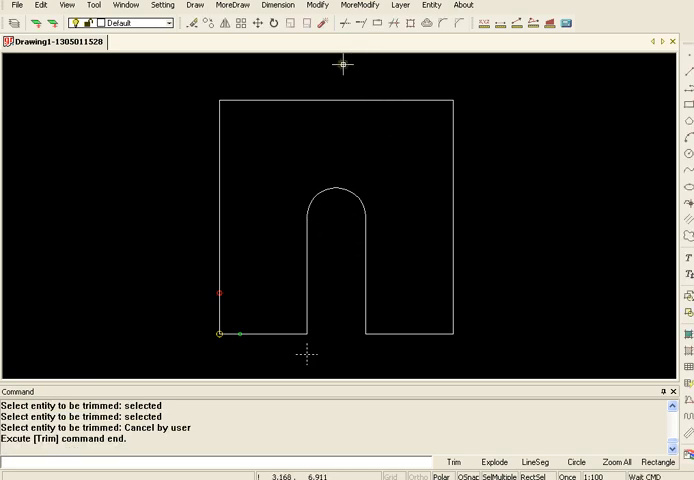
left_click(448, 25)
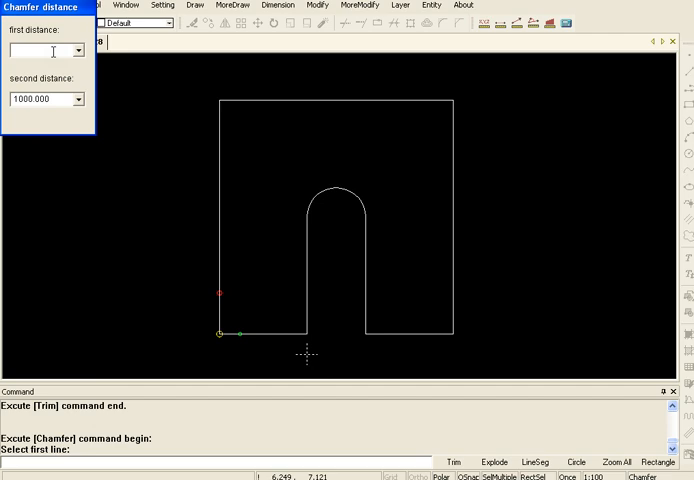
Chamfer the outer corners at 0.5 distances and the slot opening corners.
type(".5")
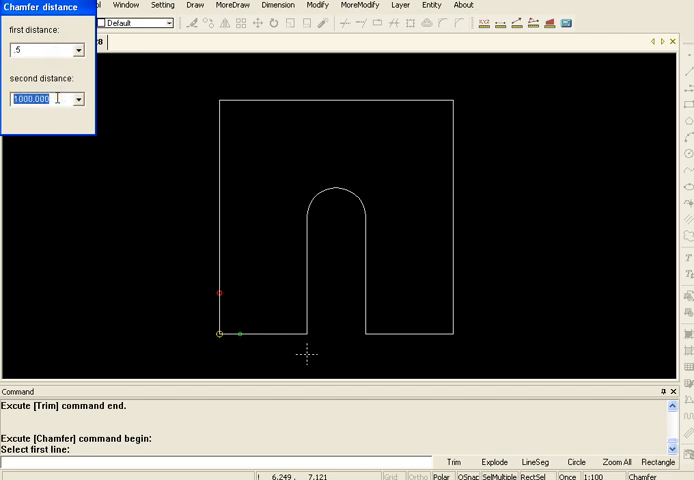
type("5")
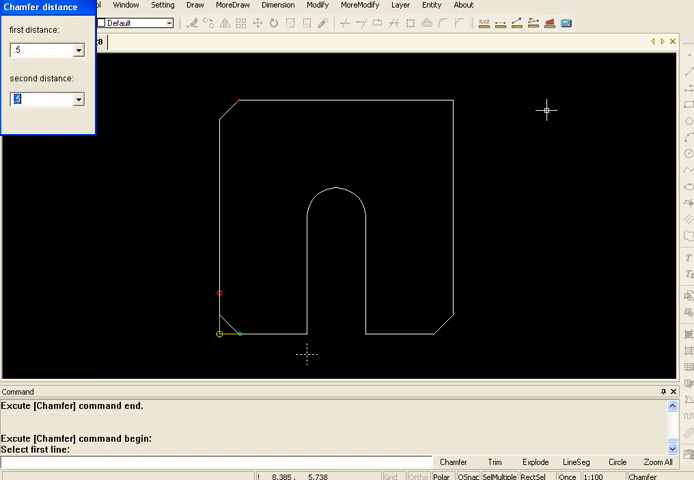
left_click(452, 108)
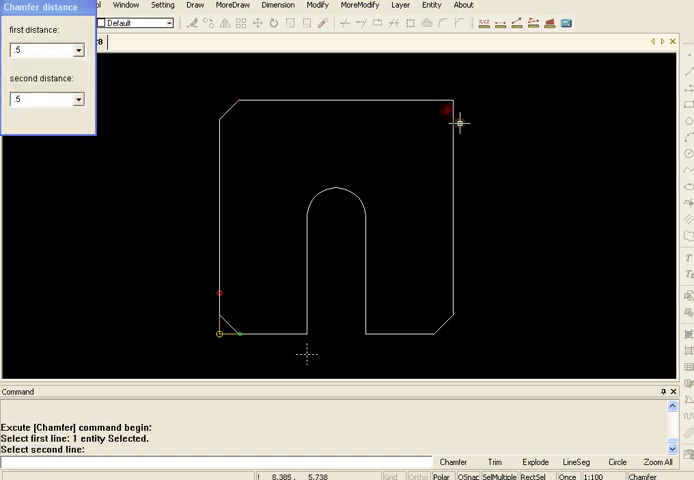
left_click(450, 110)
type("1")
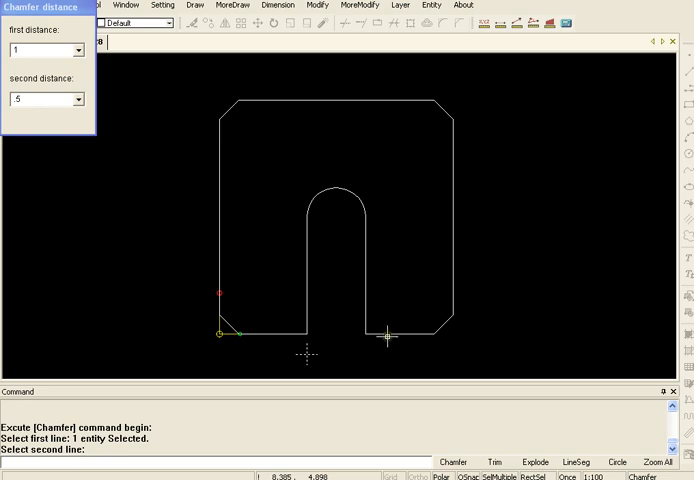
left_click(388, 345)
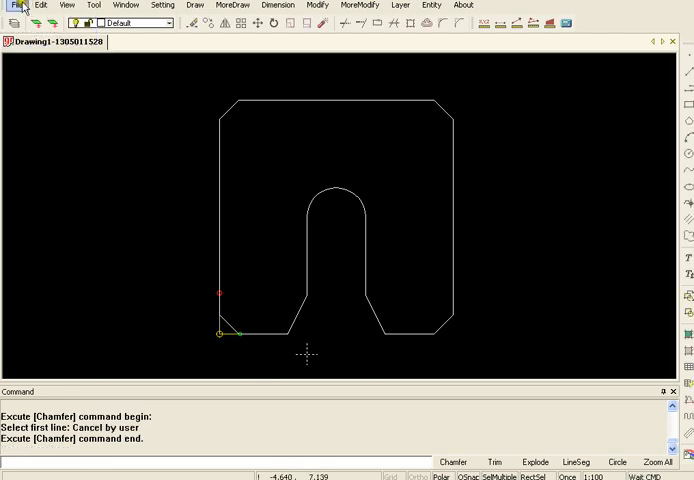
Save a Dxf Vector Image File named 'tent post holder 1' on the Desktop.
left_click(11, 5)
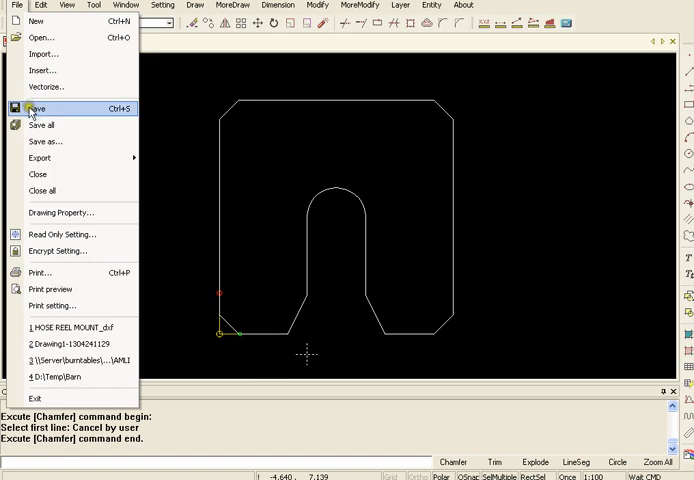
left_click(40, 158)
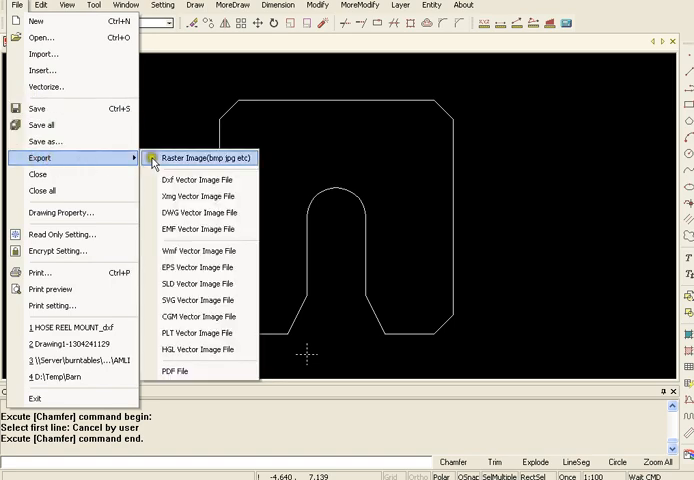
left_click(192, 180)
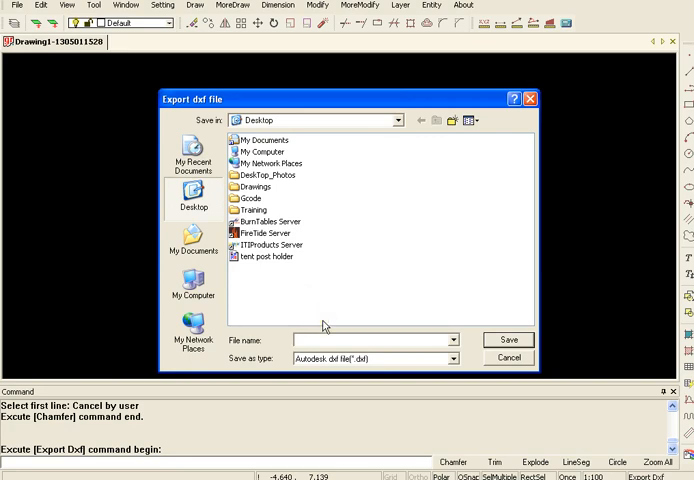
type("tent post holder 1")
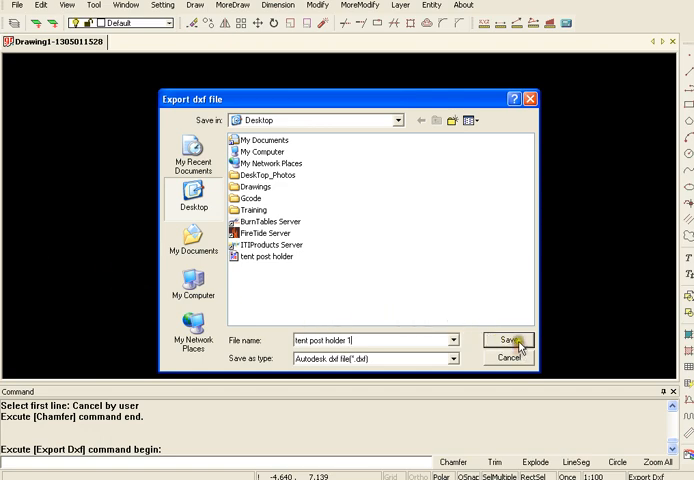
left_click(509, 340)
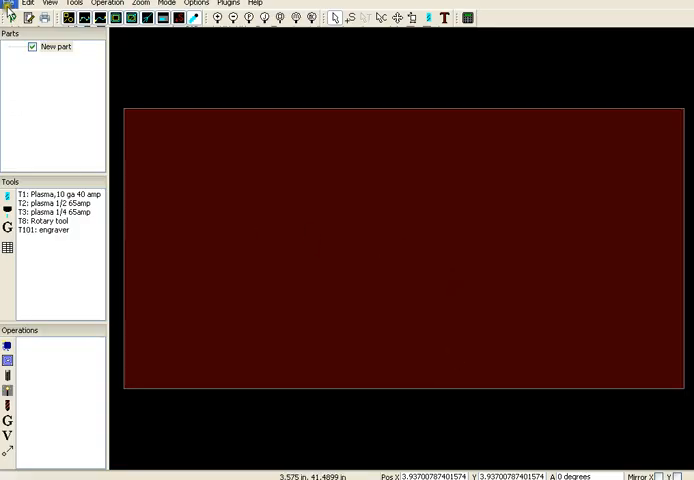
Import 'tent post holder 1' and accept the default drawing options.
left_click(12, 3)
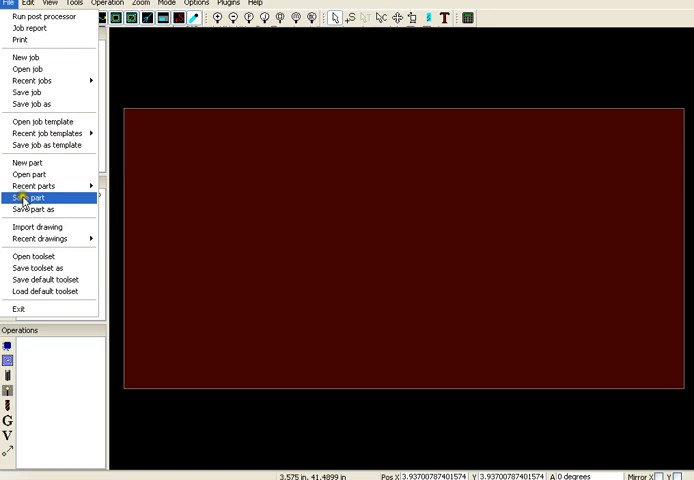
left_click(36, 226)
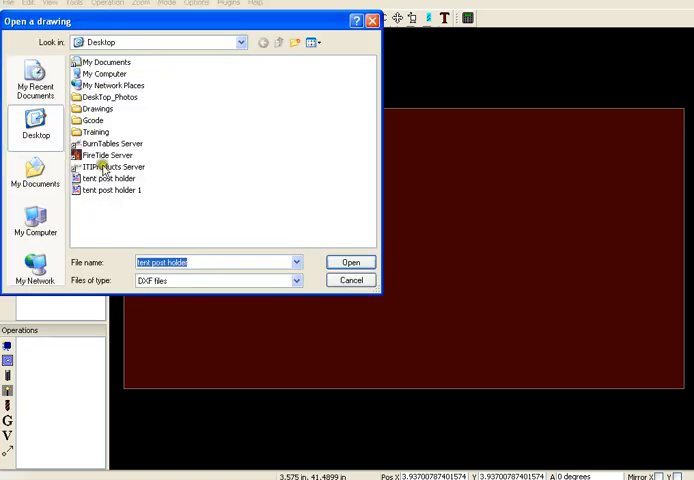
left_click(351, 261)
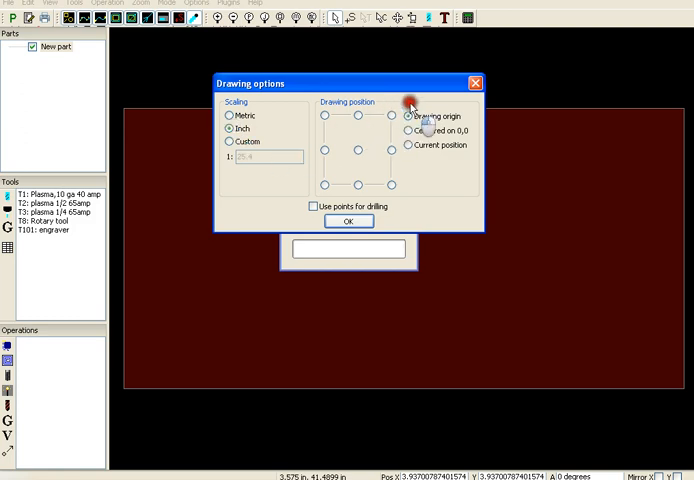
left_click(348, 221)
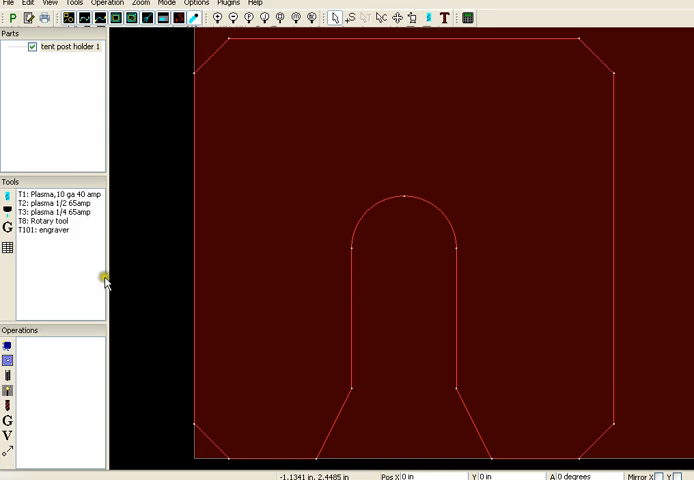
Set the T2 plasma 1/2 65amp tool's feed rate to 120.
double_click(50, 209)
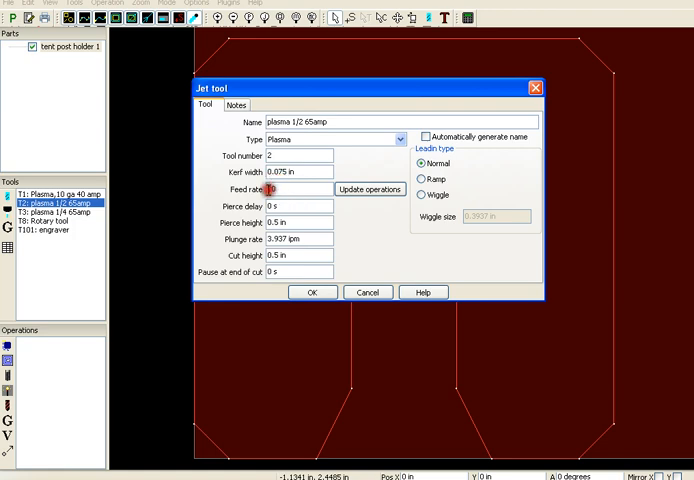
type("120 ipm")
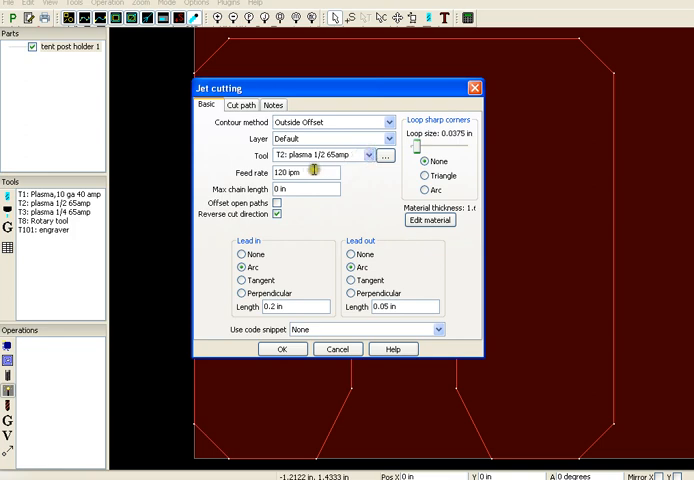
Confirm the outside-offset jet cutting operation and save the G-code as tent post holder 1.
left_click(284, 215)
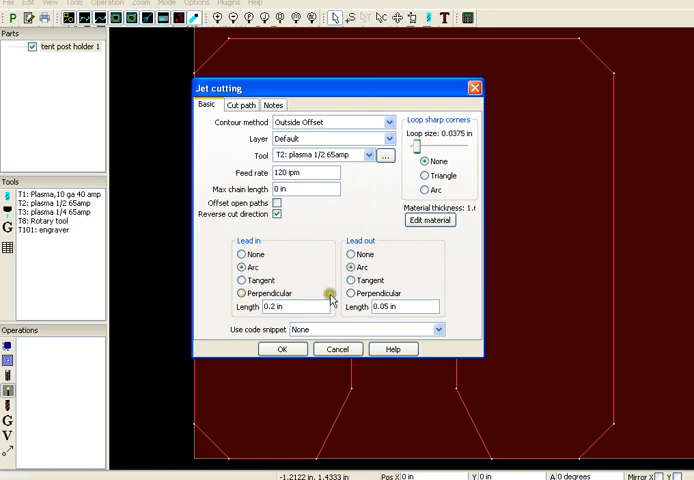
left_click(282, 349)
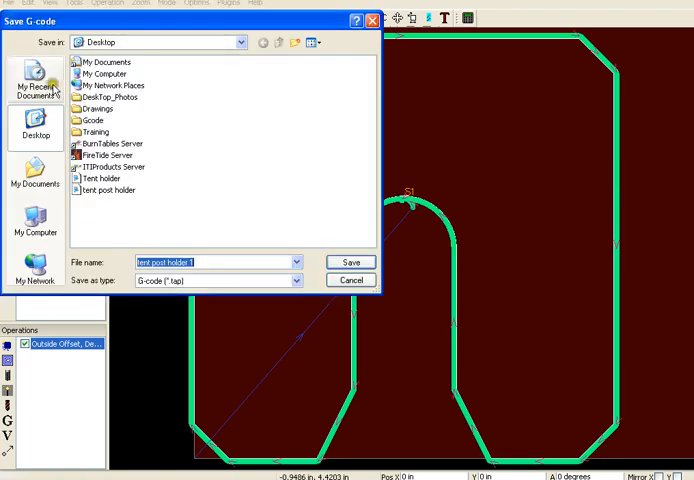
left_click(351, 261)
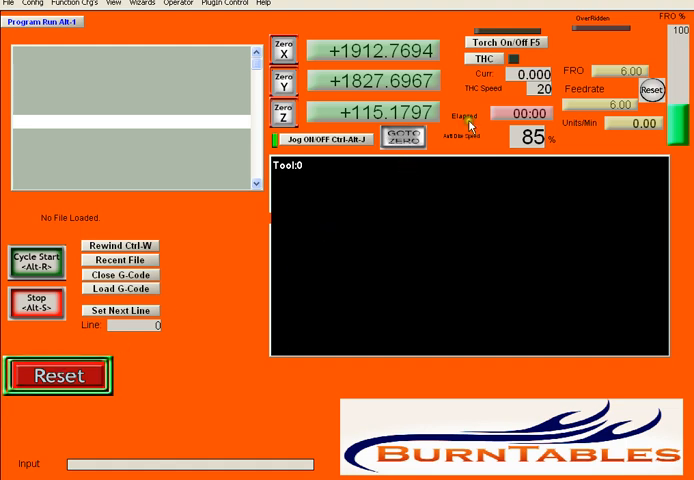
Zero the X, Y and Z axis positions on the Program Run screen.
left_click(484, 58)
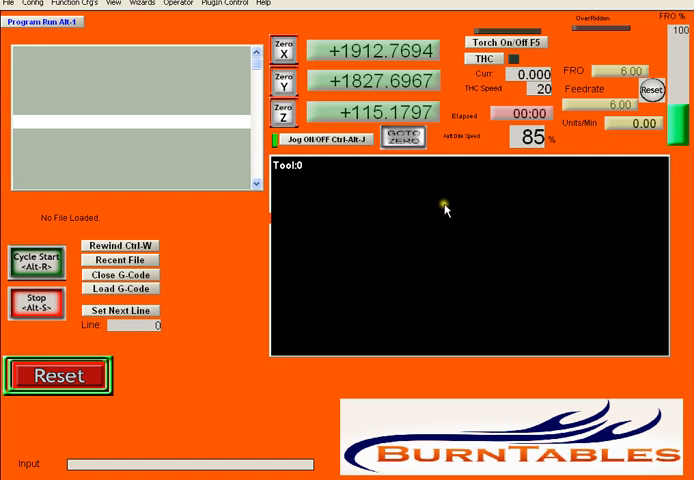
mouse_move(423, 285)
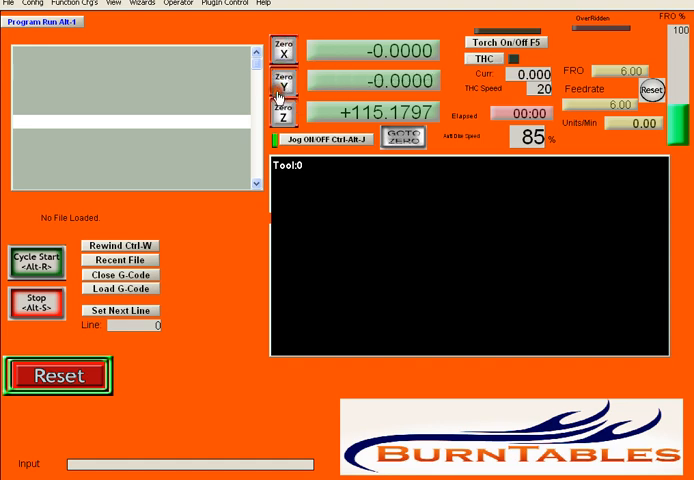
left_click(284, 114)
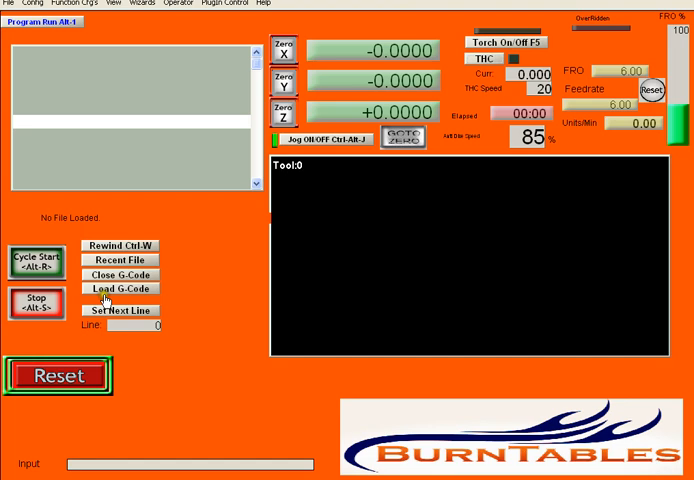
Load tent post holder 1.tap and start the cycle.
left_click(119, 288)
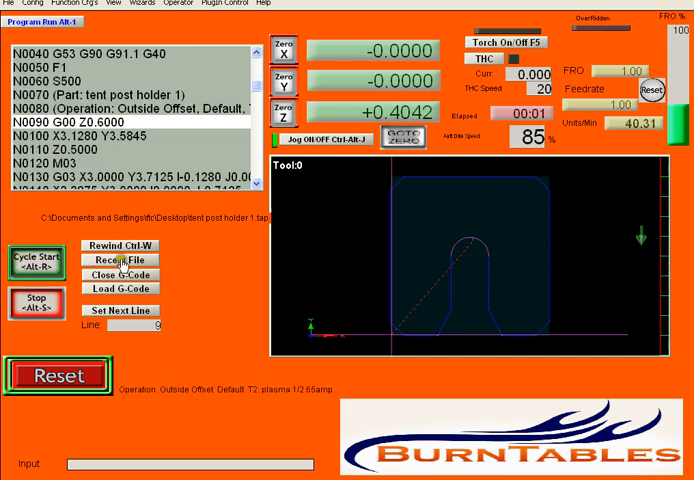
left_click(37, 262)
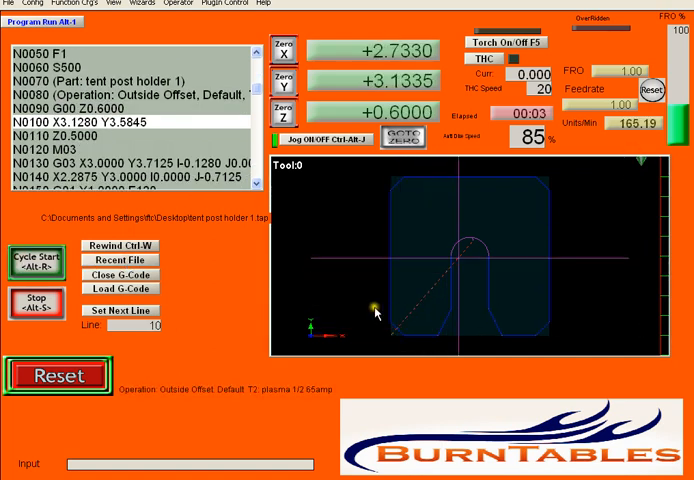